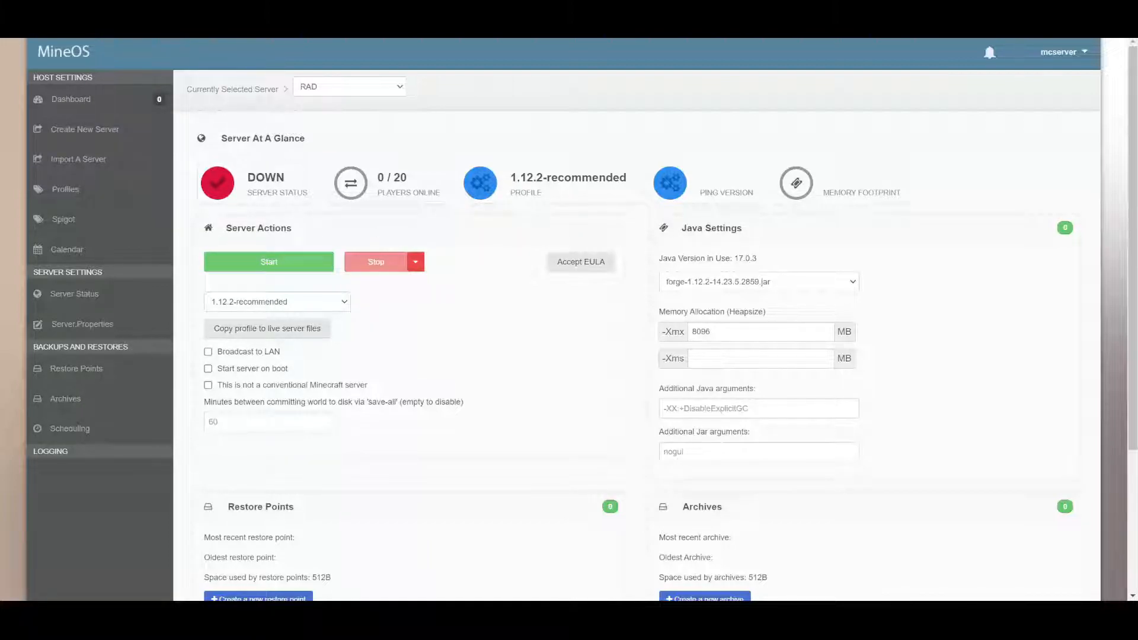
mouse_move(584, 352)
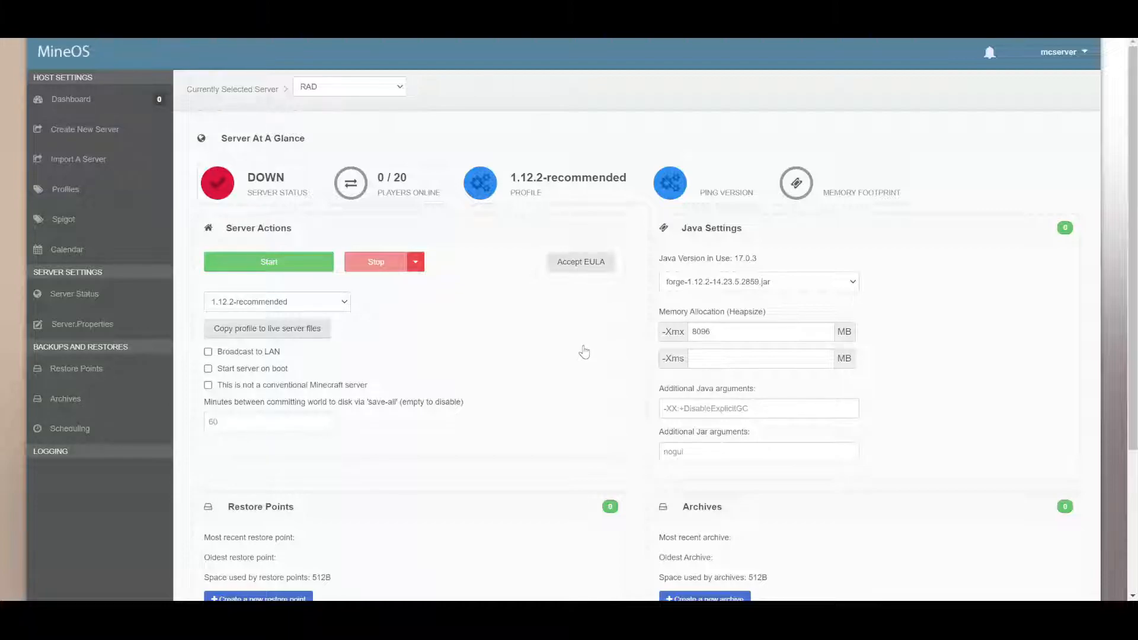
mouse_move(592, 325)
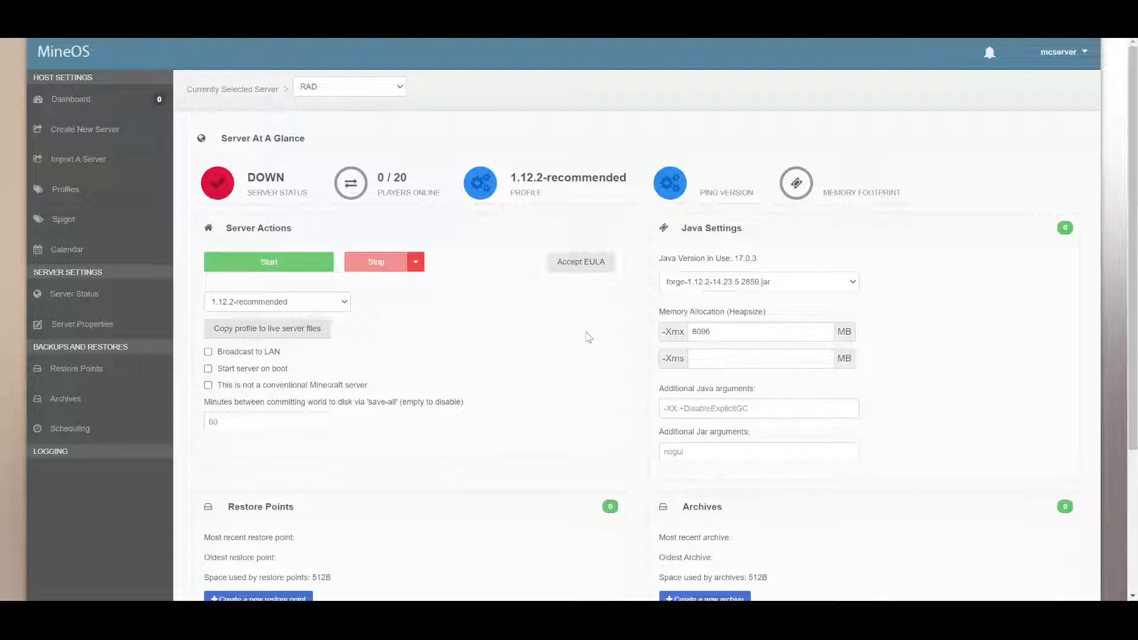
mouse_move(513, 370)
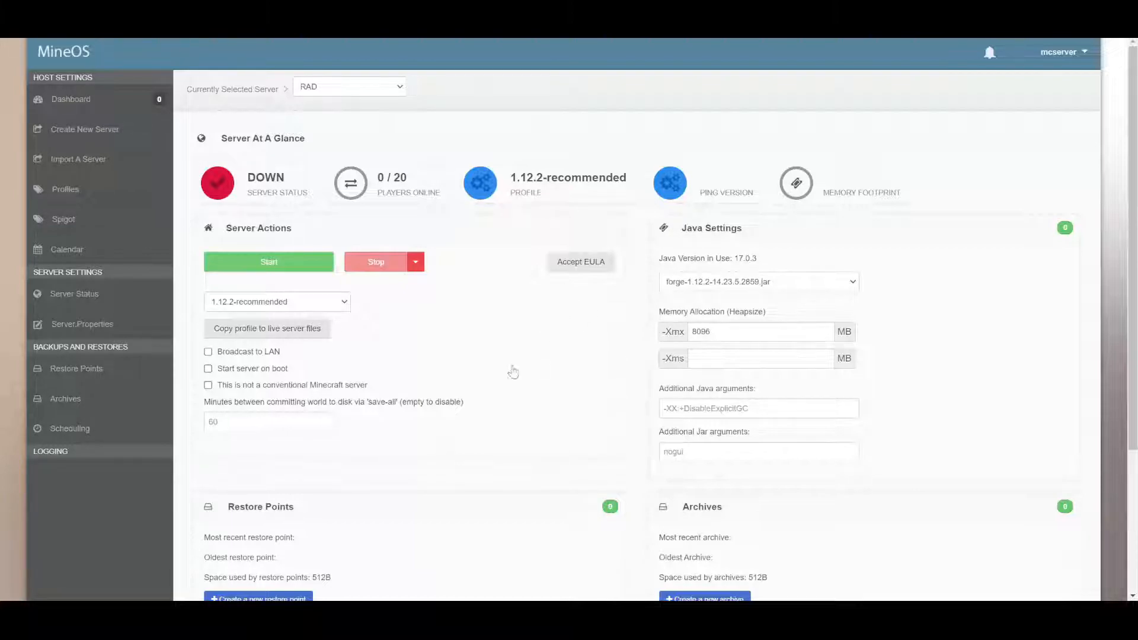
mouse_move(466, 320)
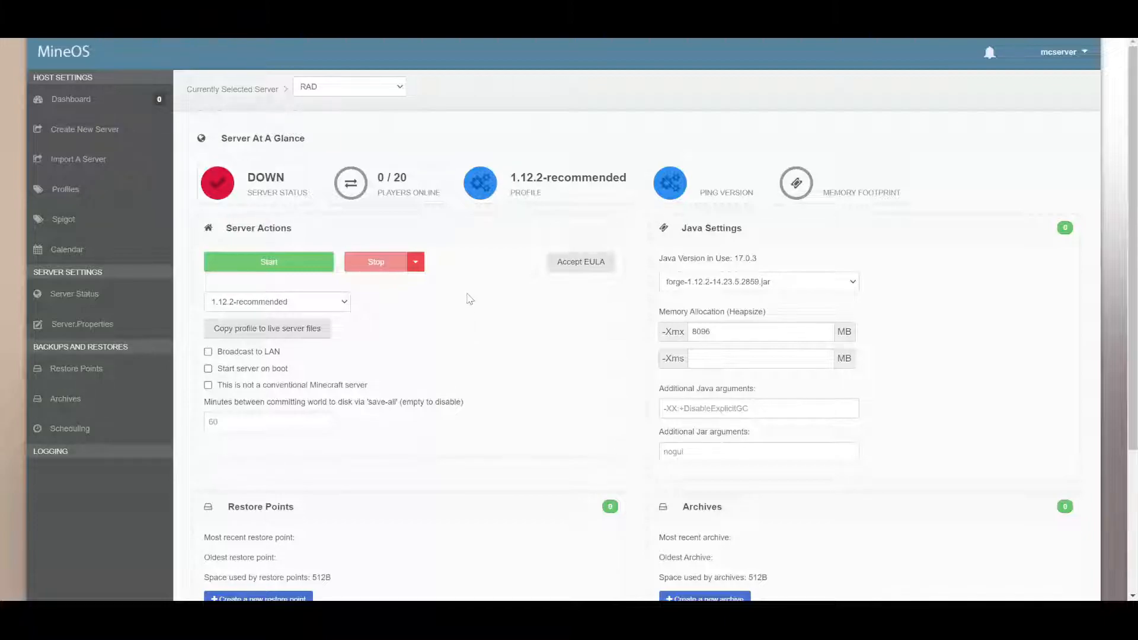
mouse_move(450, 290)
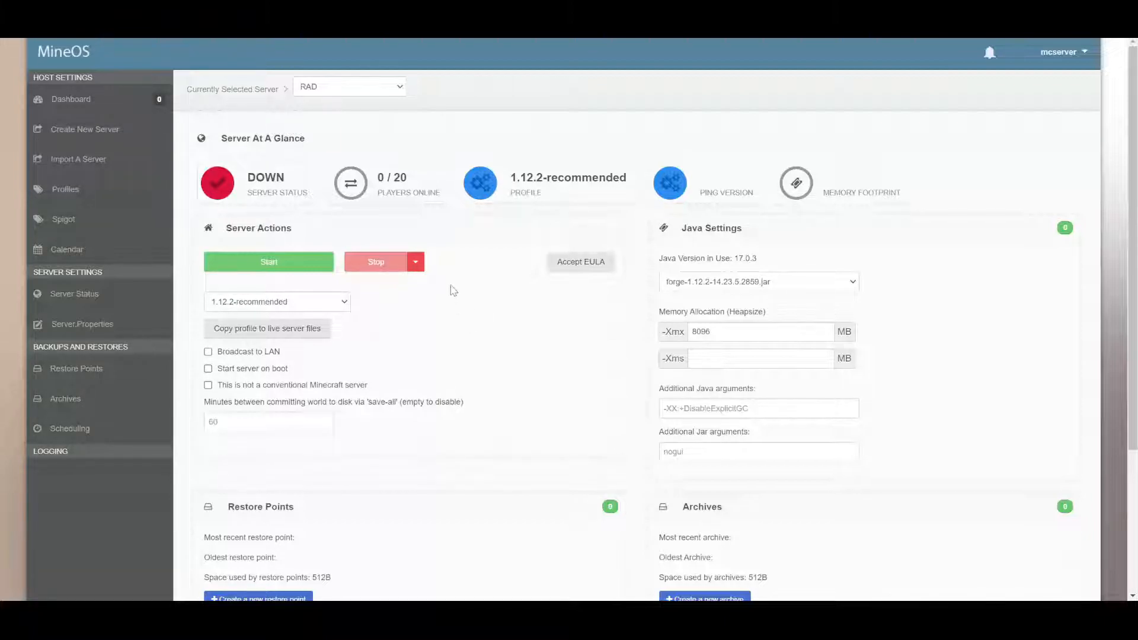
mouse_move(509, 143)
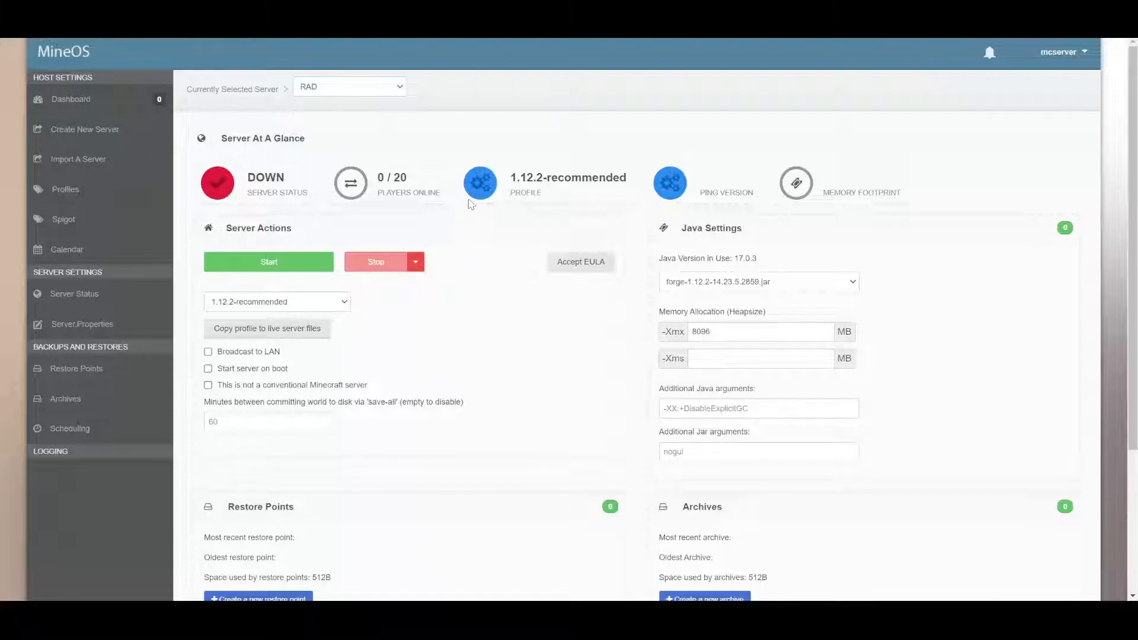
mouse_move(469, 199)
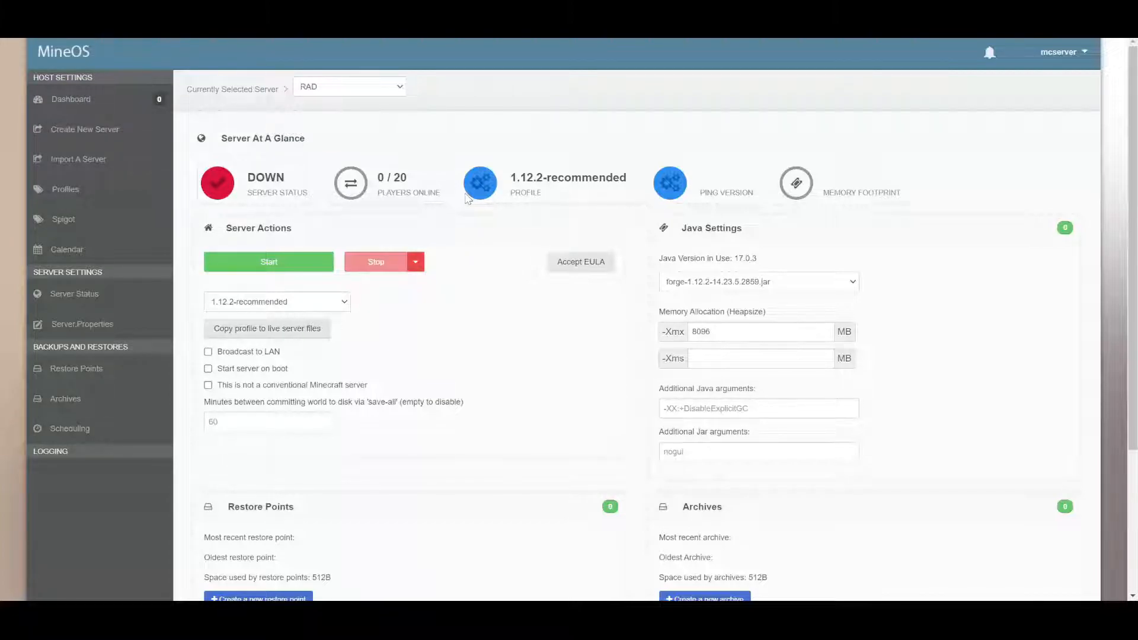
mouse_move(294, 76)
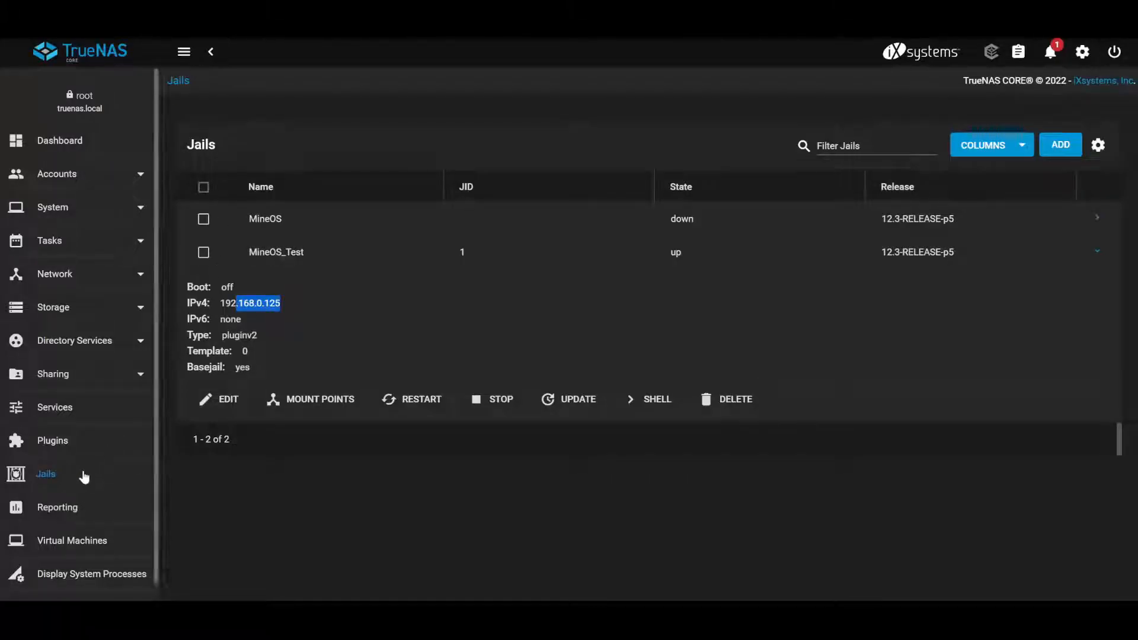
- Open a command shell inside the MineOS_Test jail from the Jails list
scroll("down", 3)
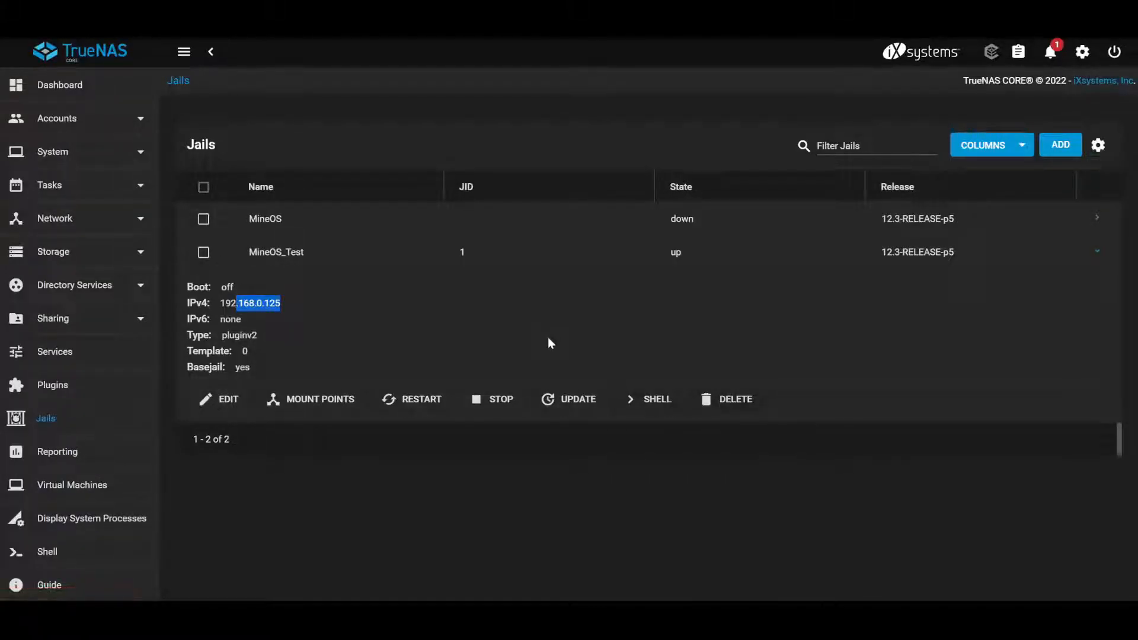
left_click(655, 399)
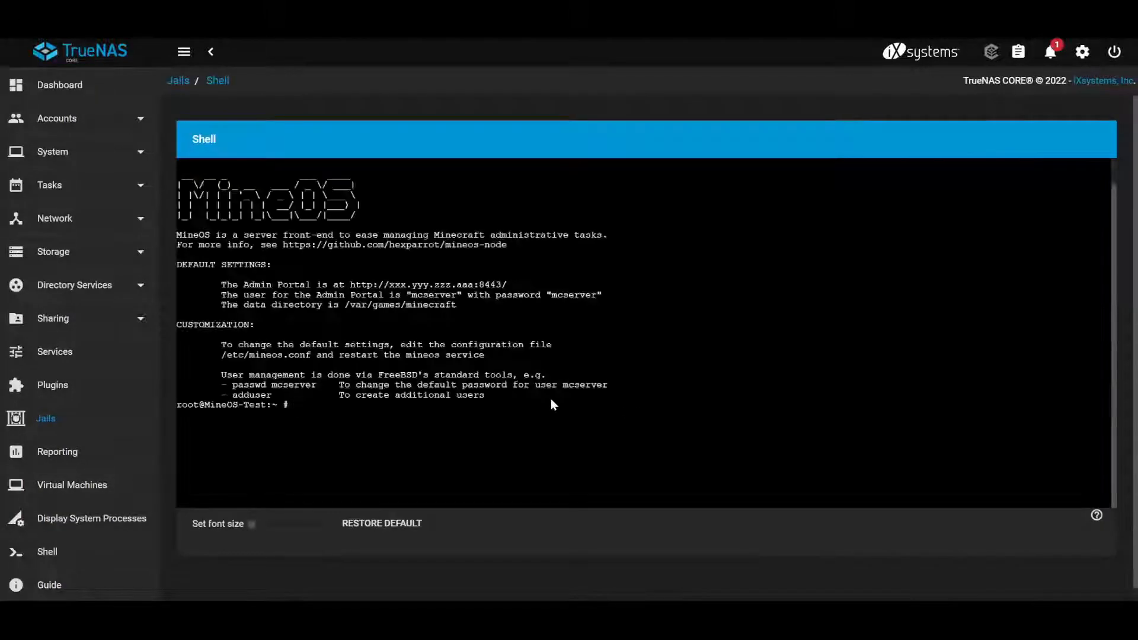
- Check the installed Java location and version, revealing /usr/local/bin/java as OpenJDK 17.0.3
type("which java")
type("java -ver")
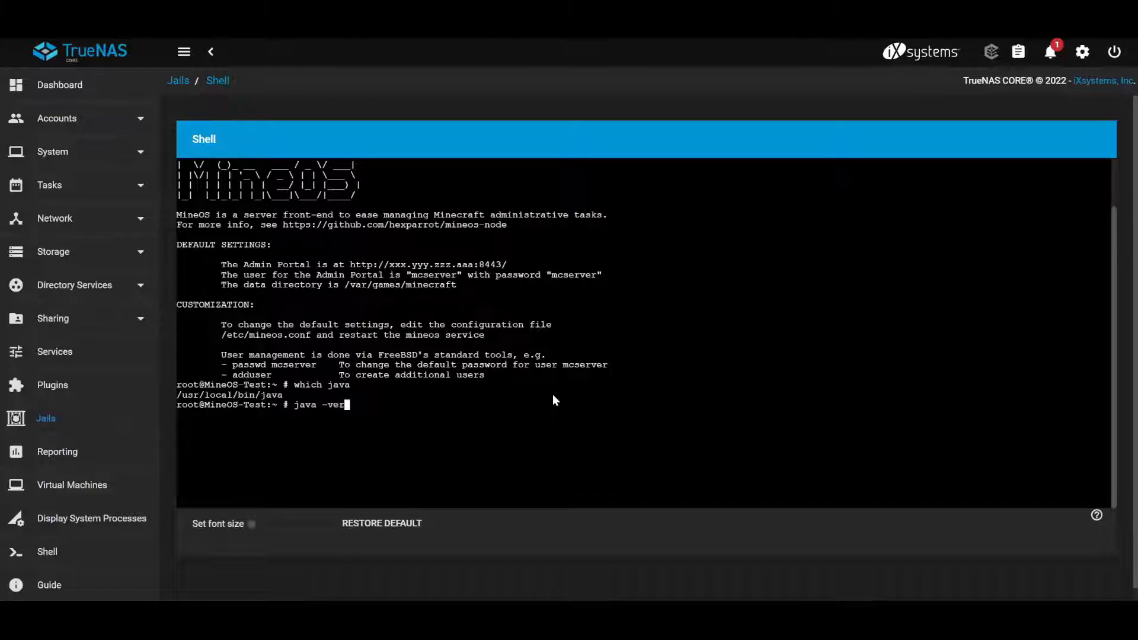
key("Return")
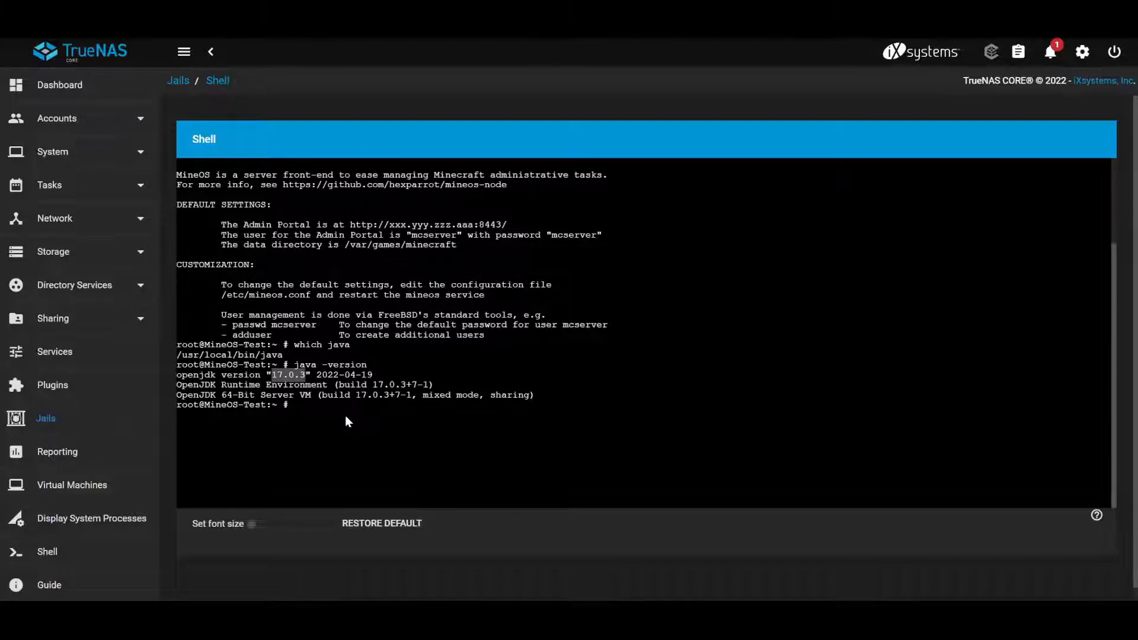
left_click(294, 405)
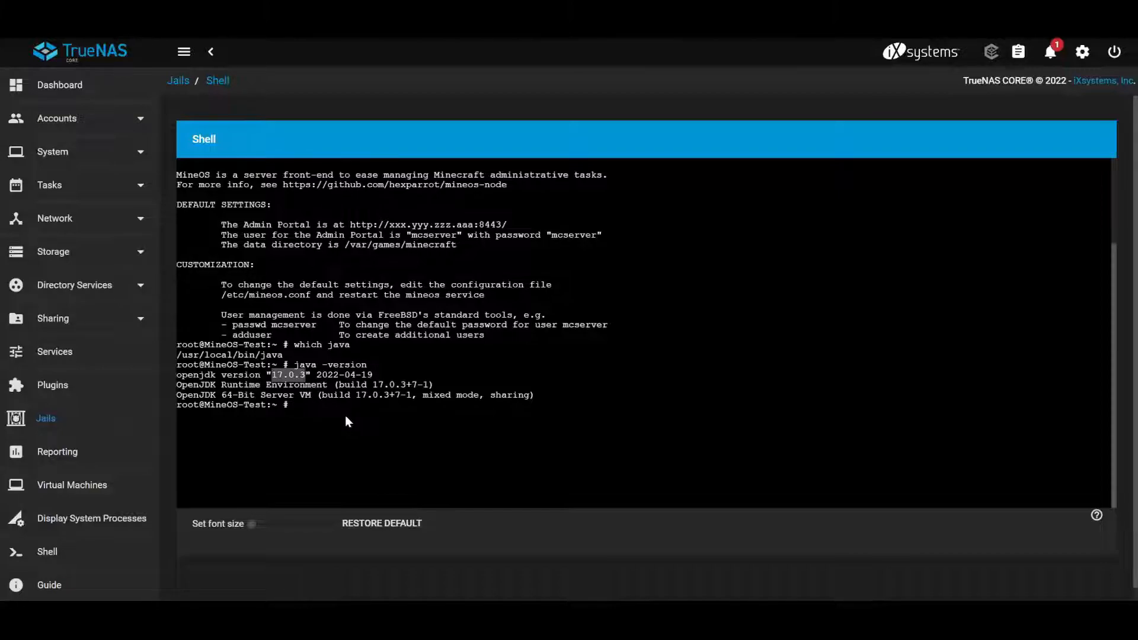
- Install npm and openjdk8-jre in the jail with pkg install -y
type("pkg in")
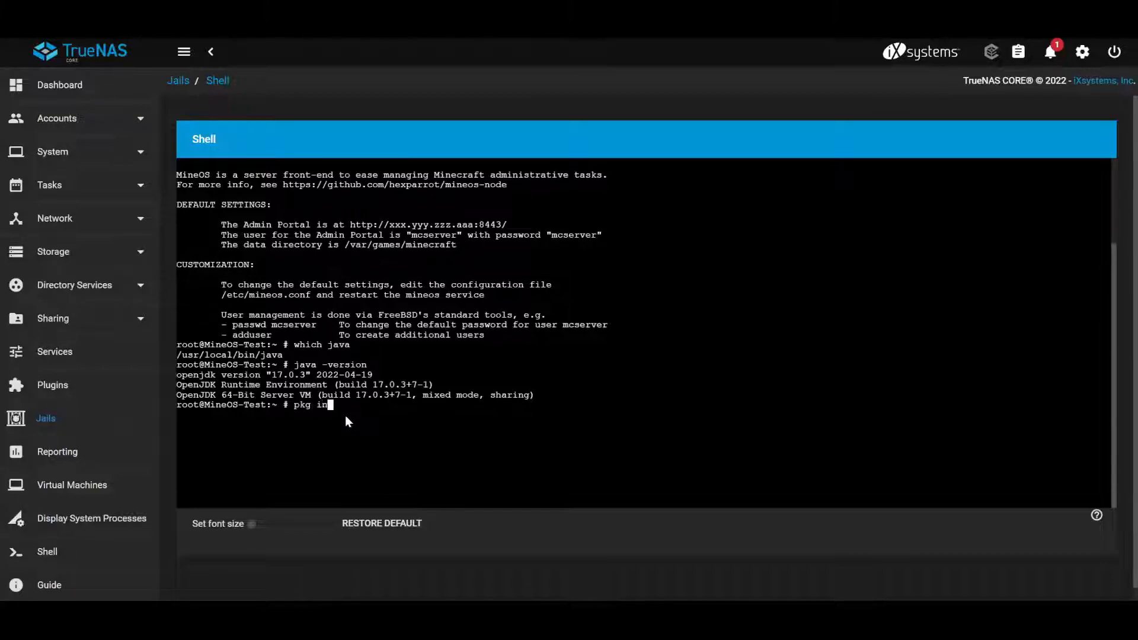
type("stall")
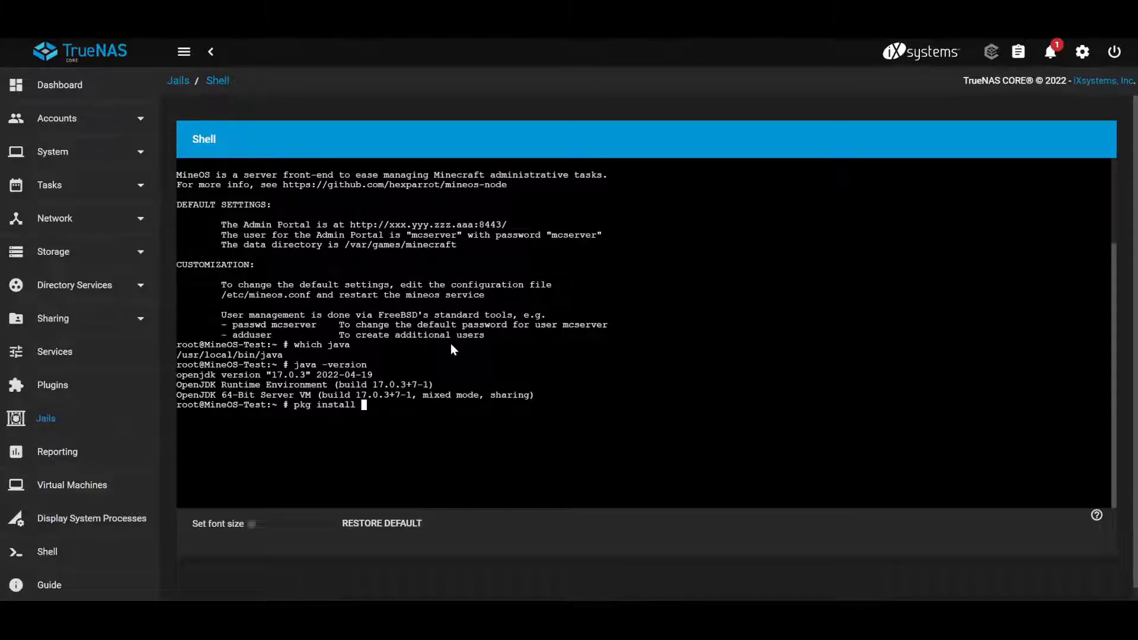
type("-y npm")
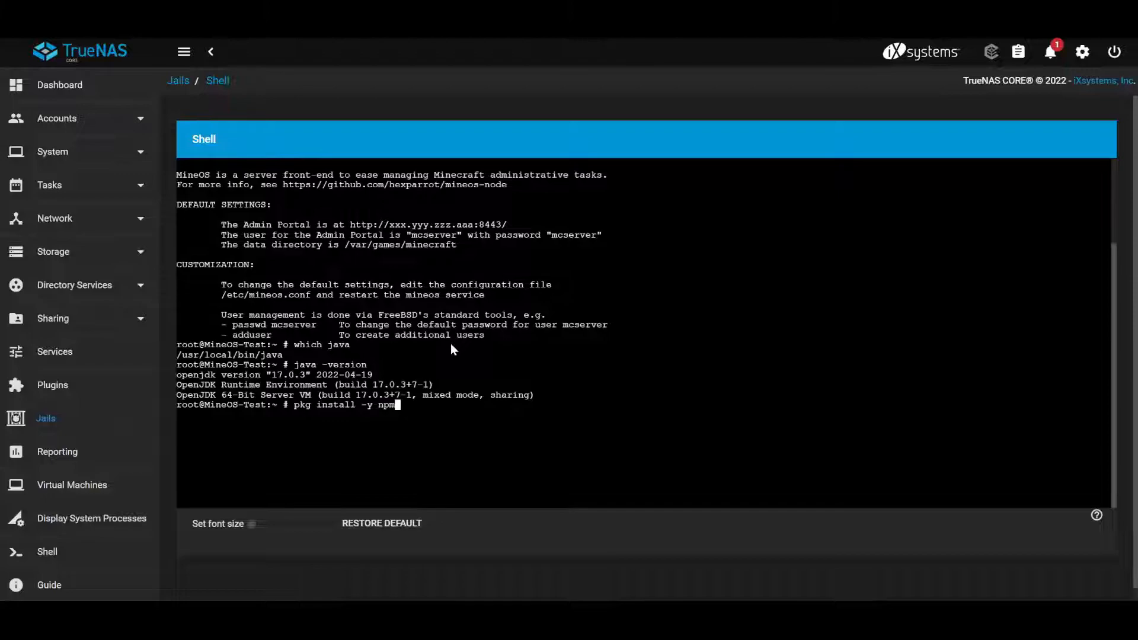
type("op")
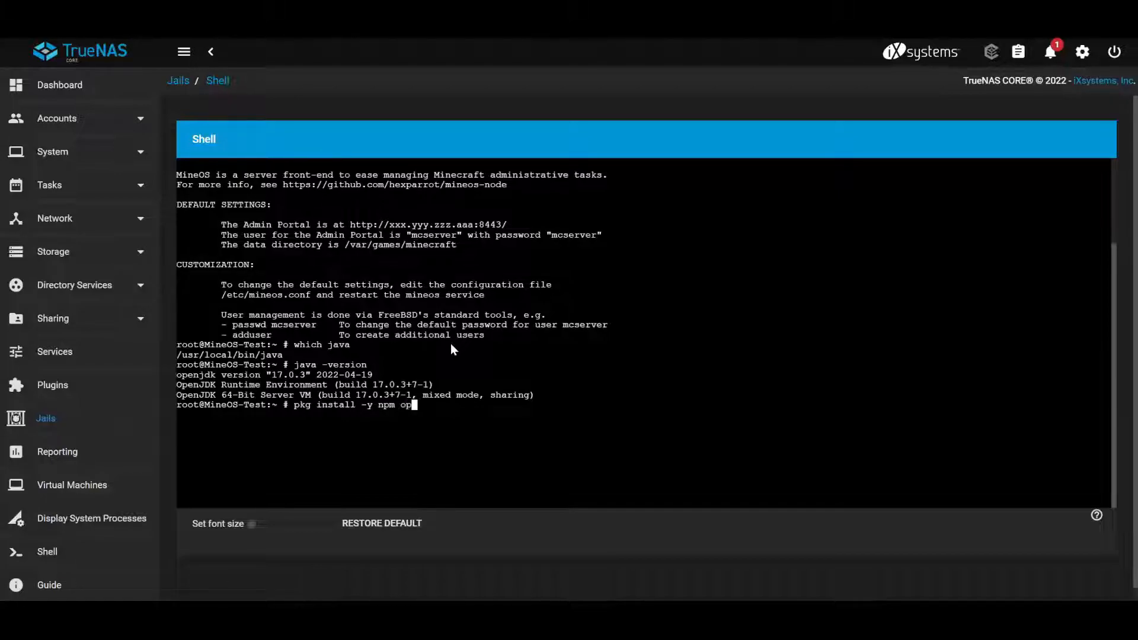
type("enjk")
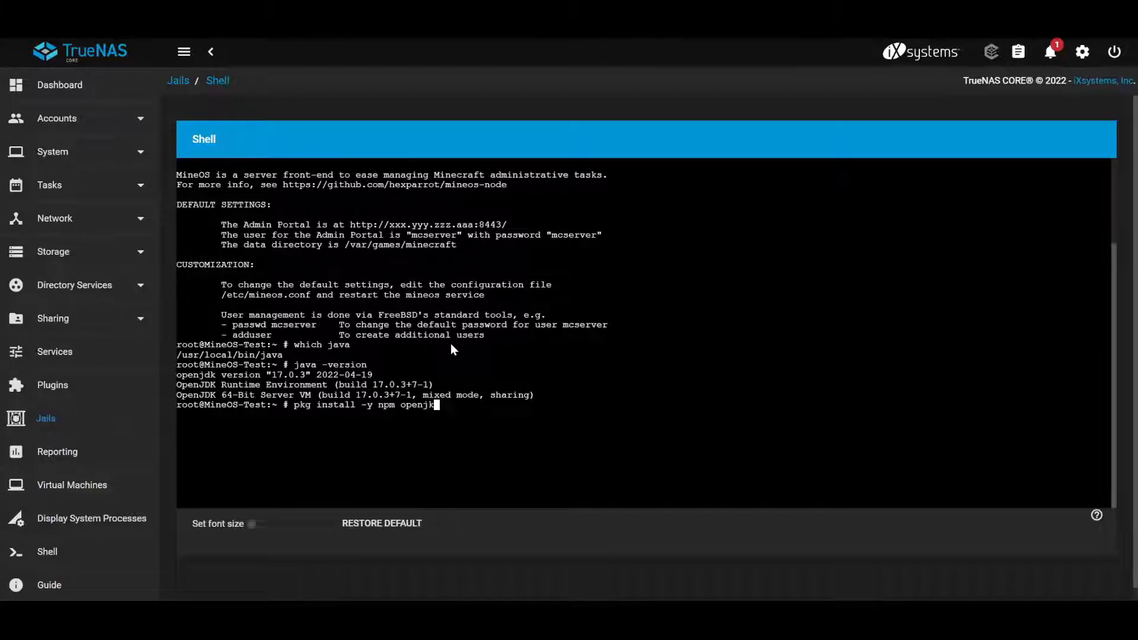
type("8")
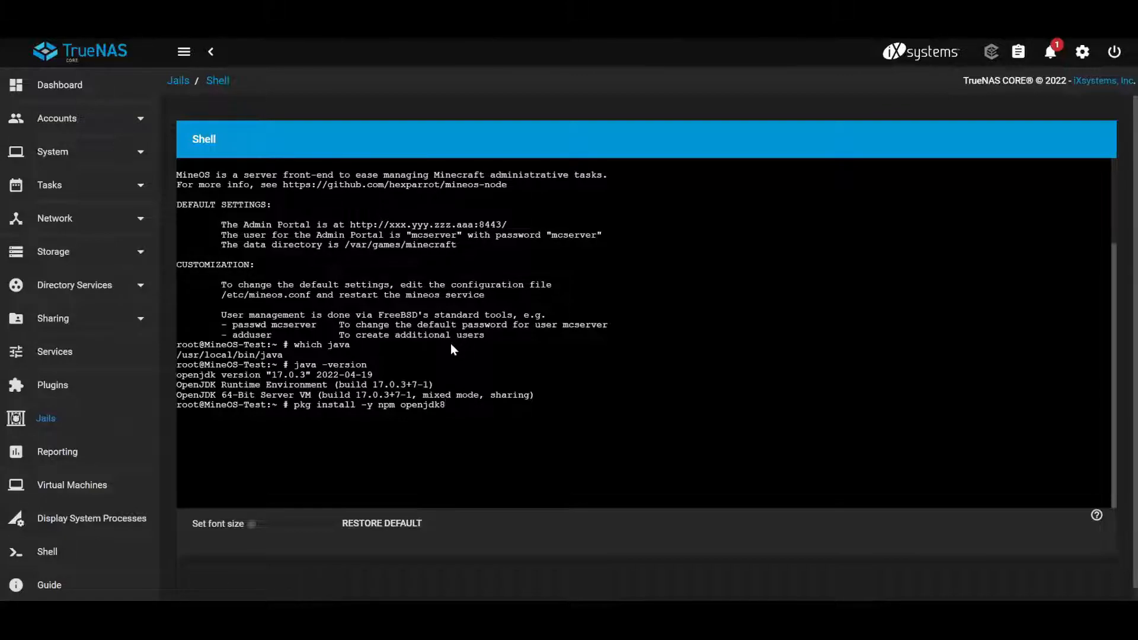
left_click(447, 404)
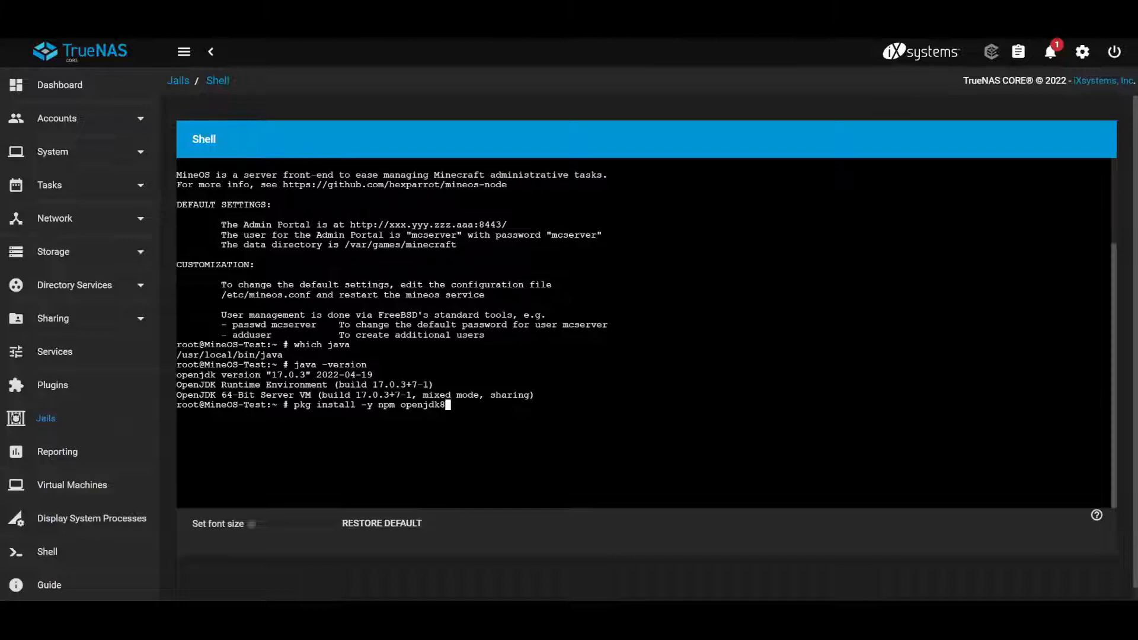
mouse_move(459, 401)
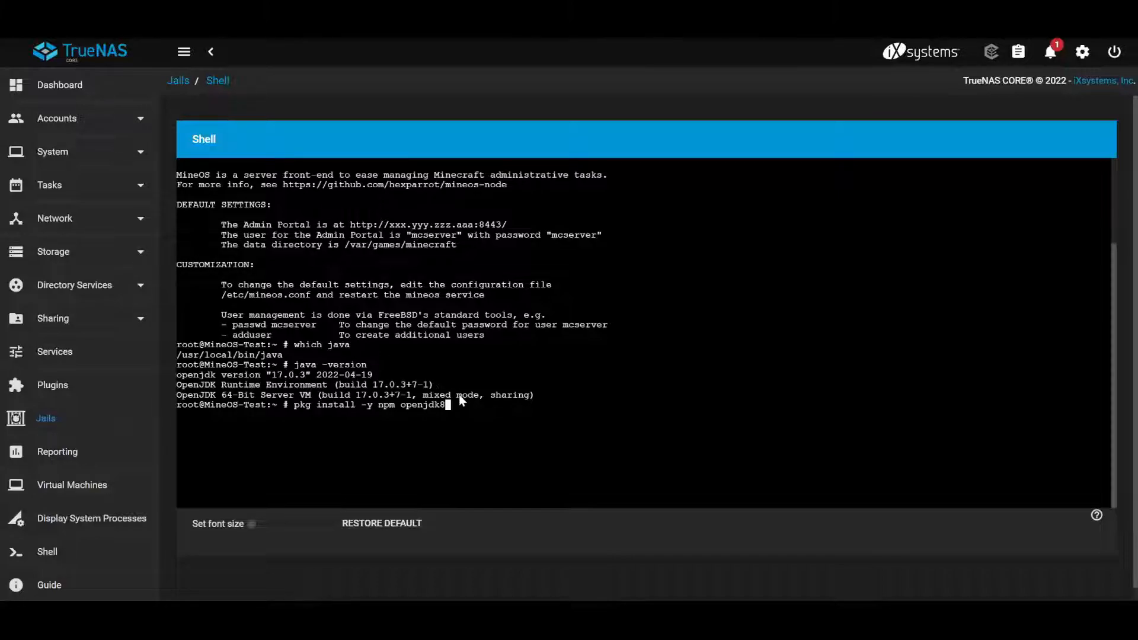
type("-jre")
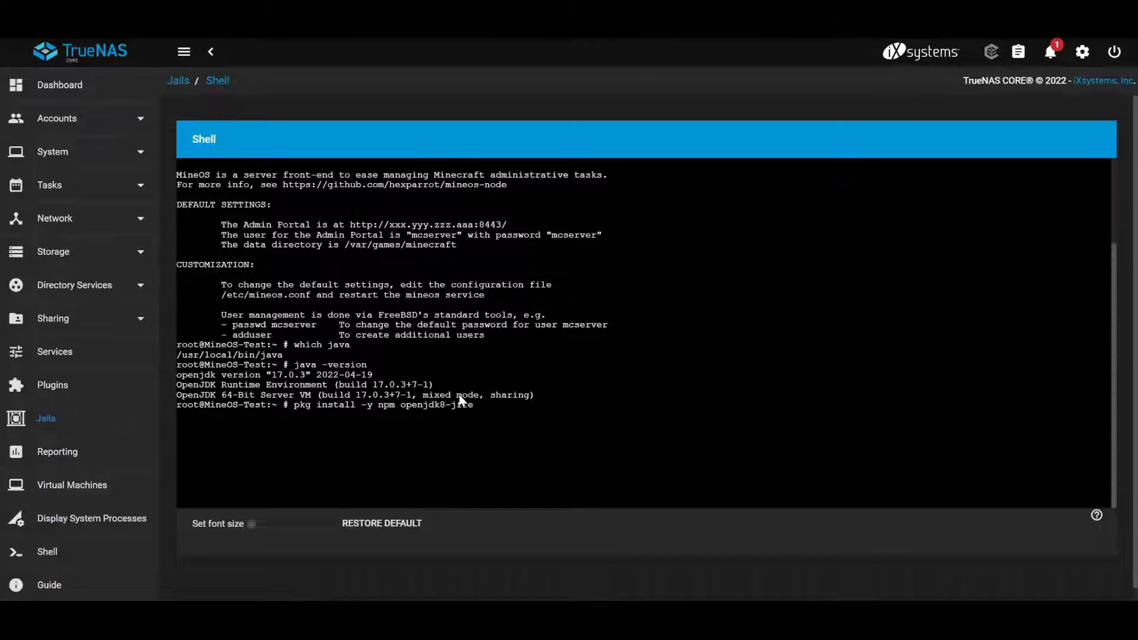
mouse_move(611, 396)
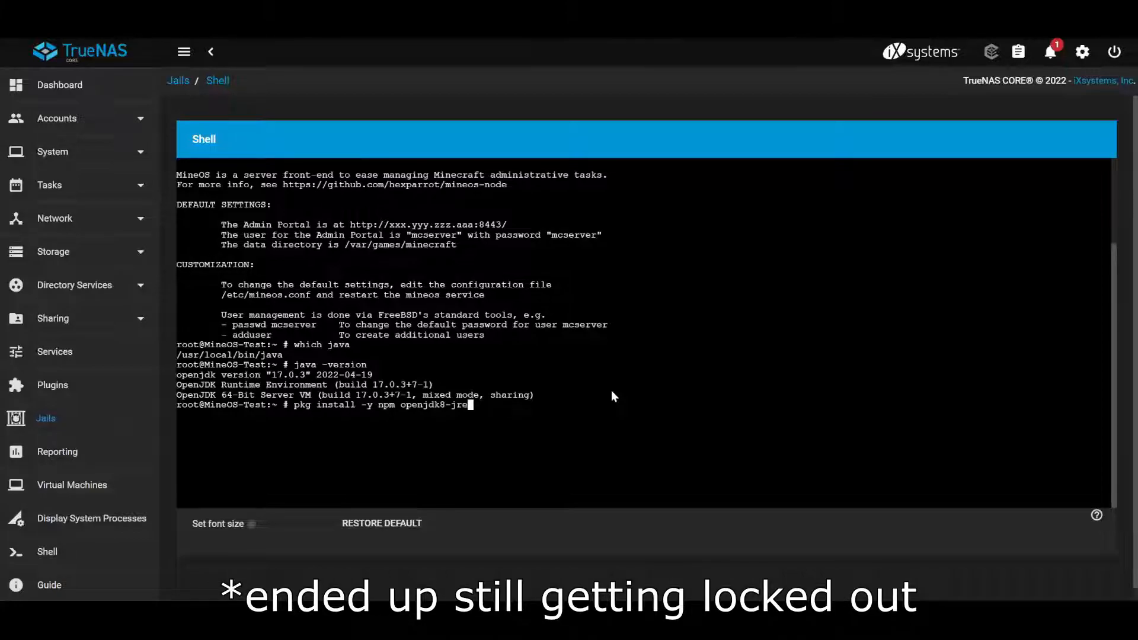
key("Return")
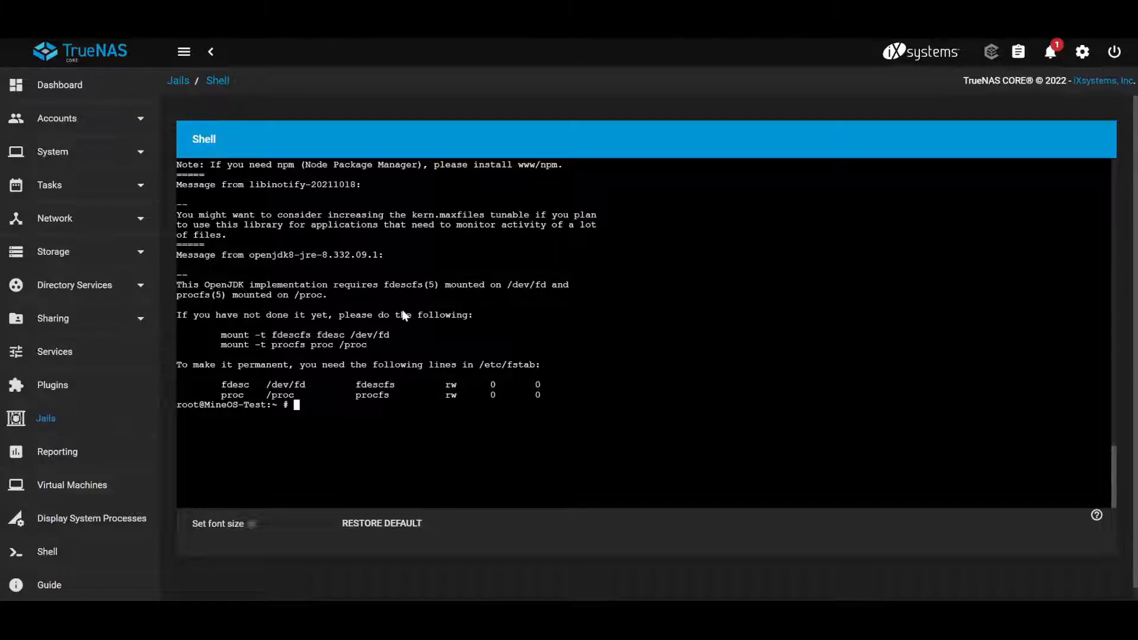
mouse_move(403, 305)
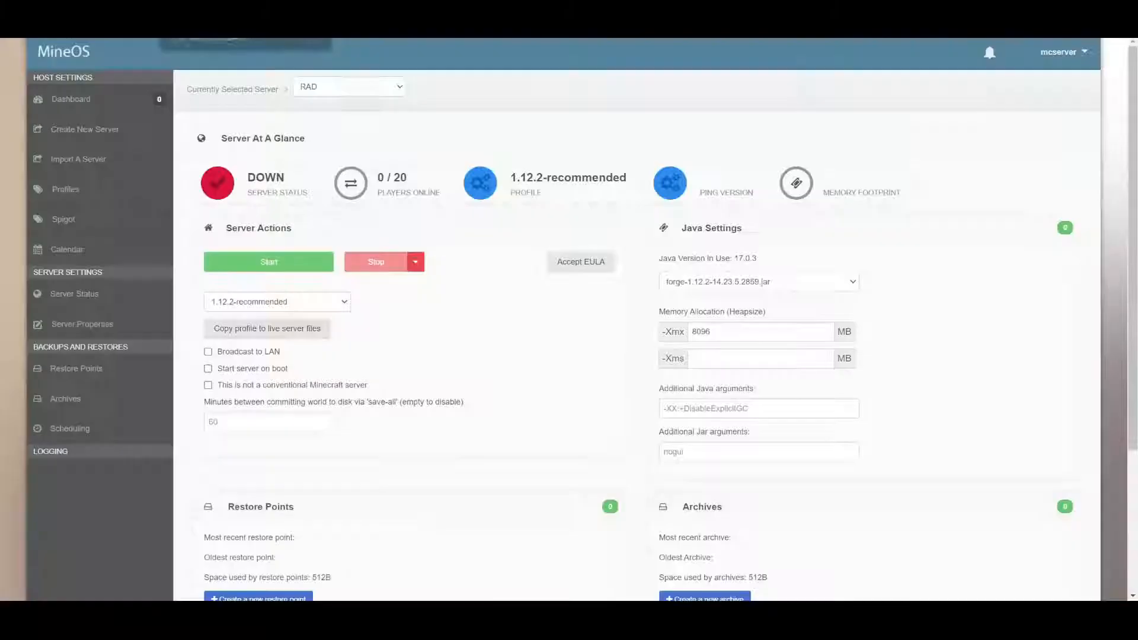
- Show the MineOS RAD overview, currently DOWN on Java 17.0.3
left_click(757, 282)
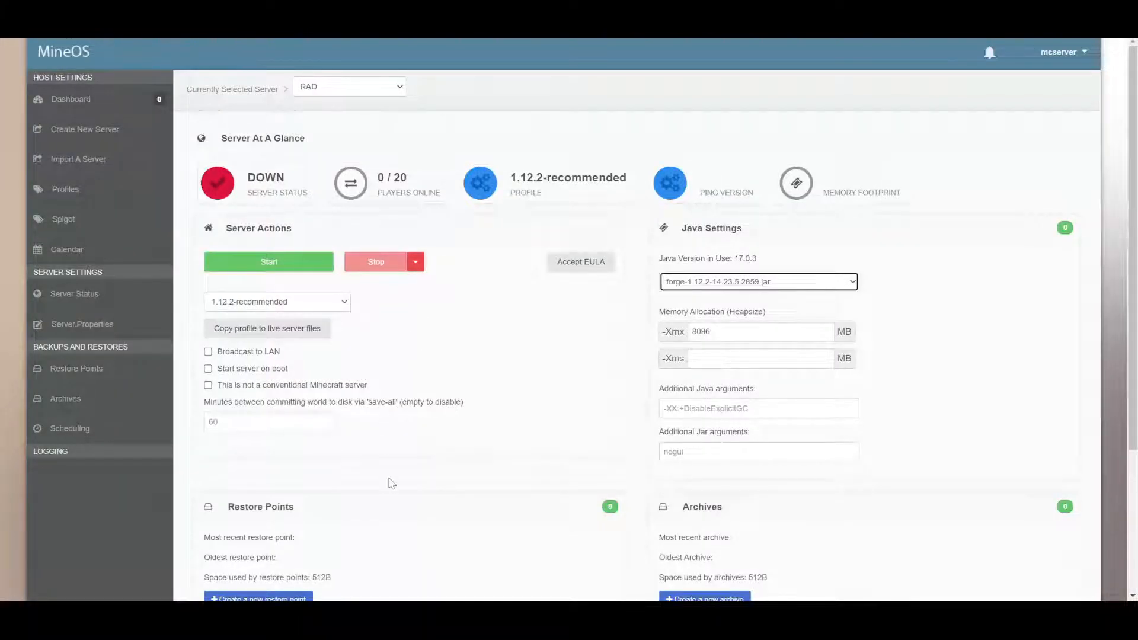
mouse_move(505, 473)
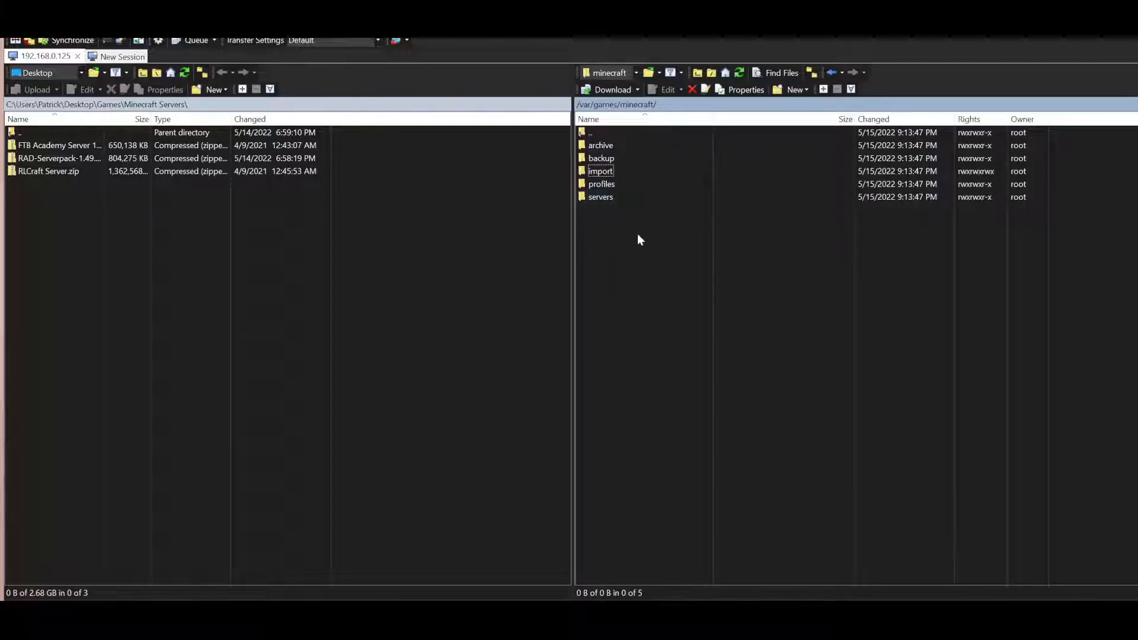
mouse_move(635, 229)
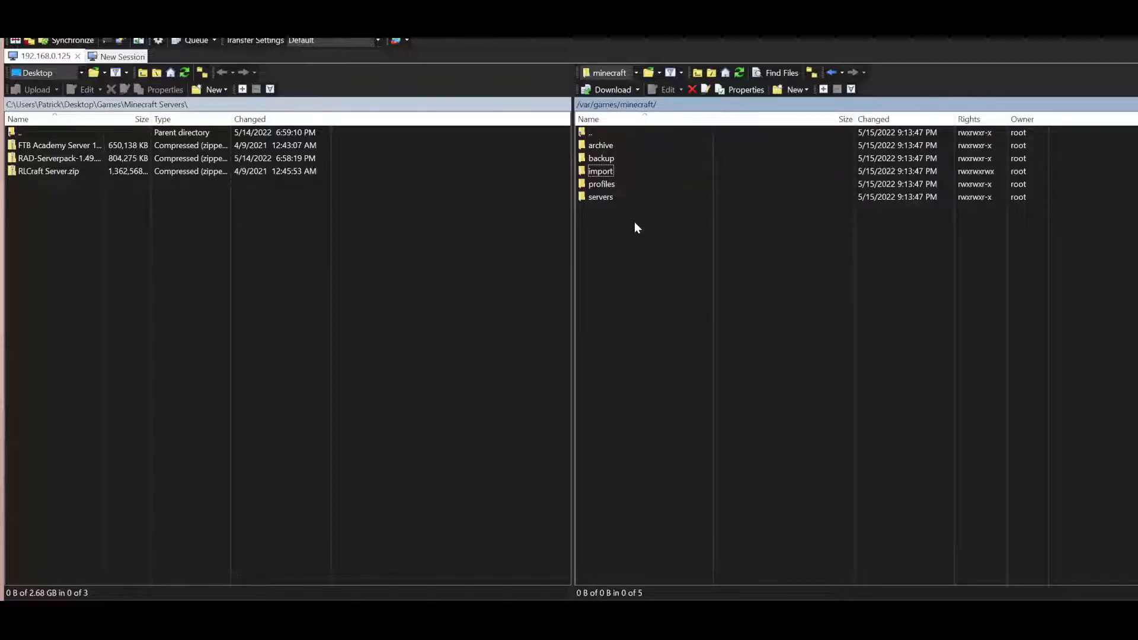
- Navigate into servers/RAD and open server.config in the WinSCP editor
double_click(600, 196)
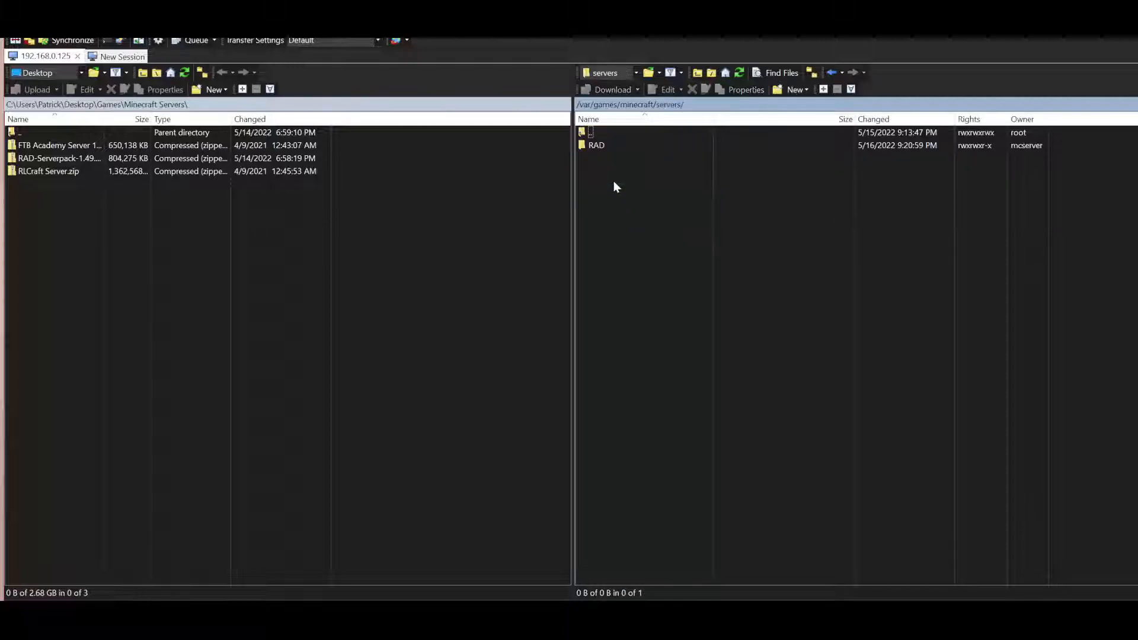
double_click(596, 144)
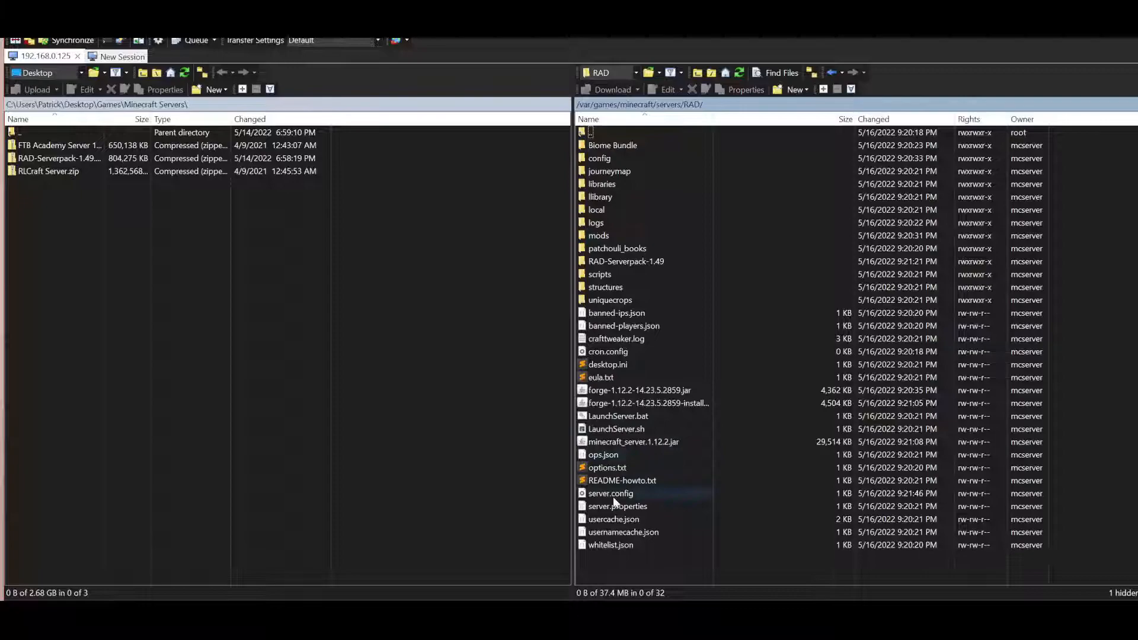
double_click(610, 493)
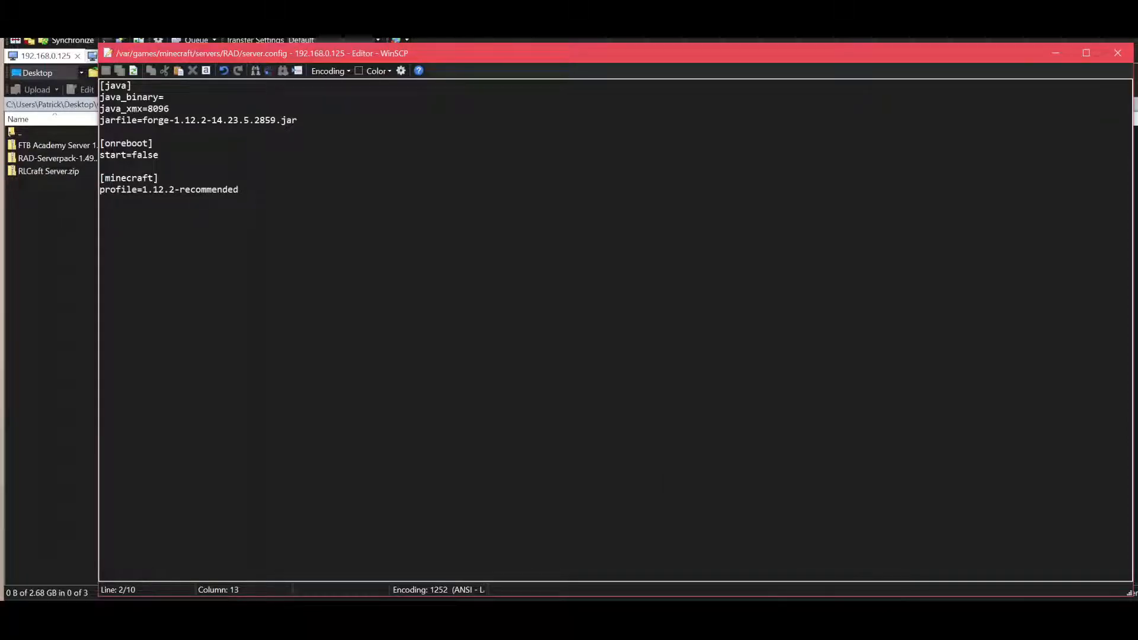
- Enter /usr/local/openjdk8-jre as the java_binary value in server.config
type("/usr/local/")
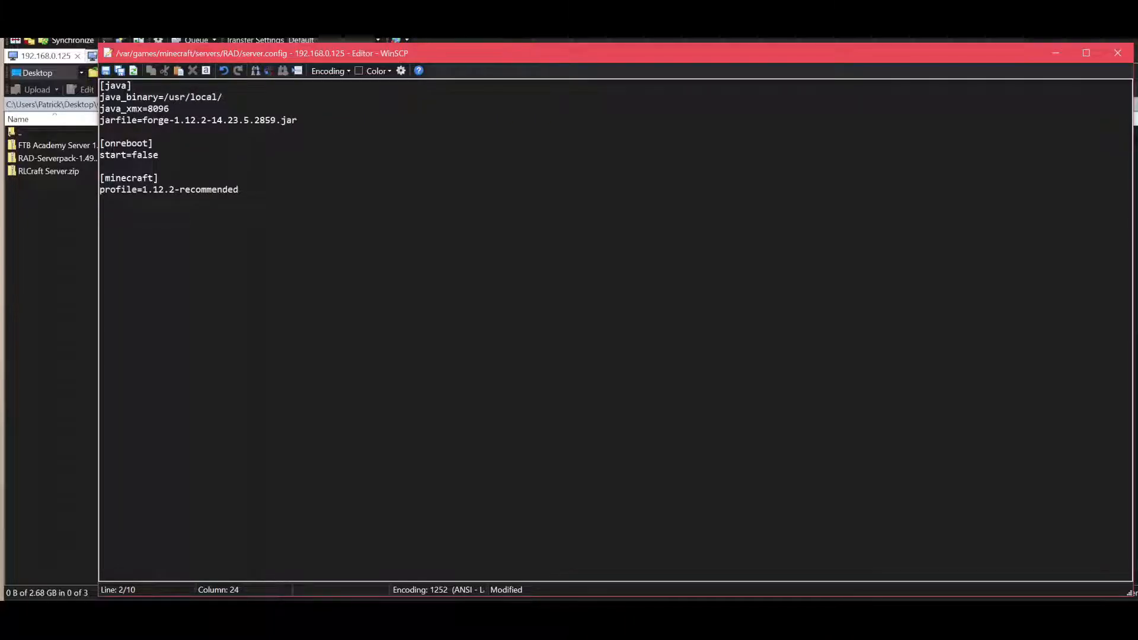
type("o")
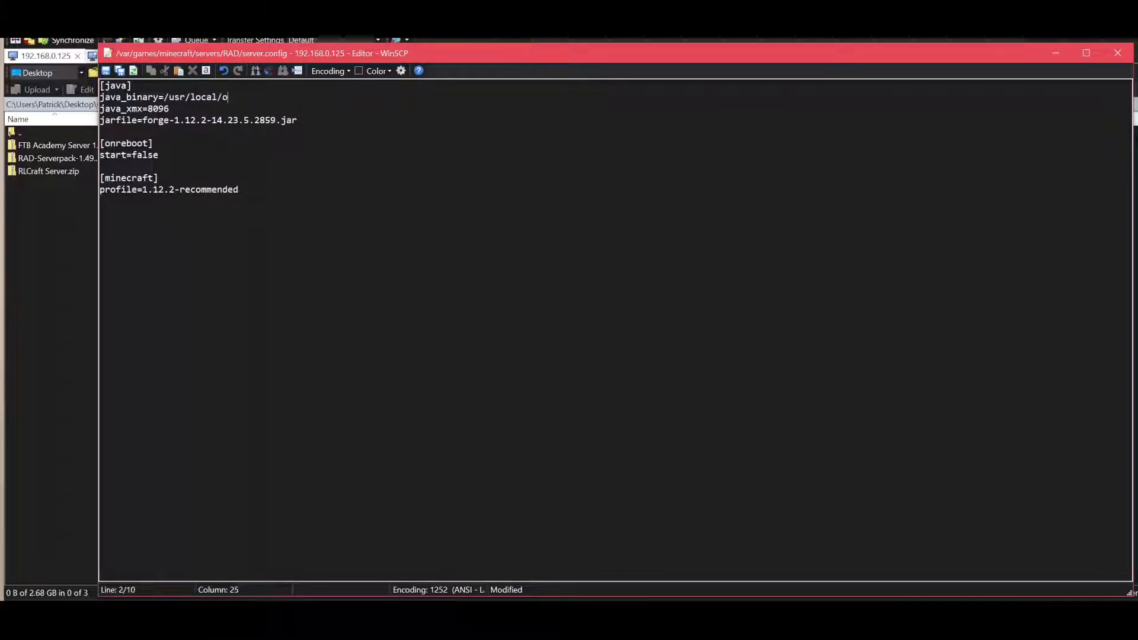
type("penj")
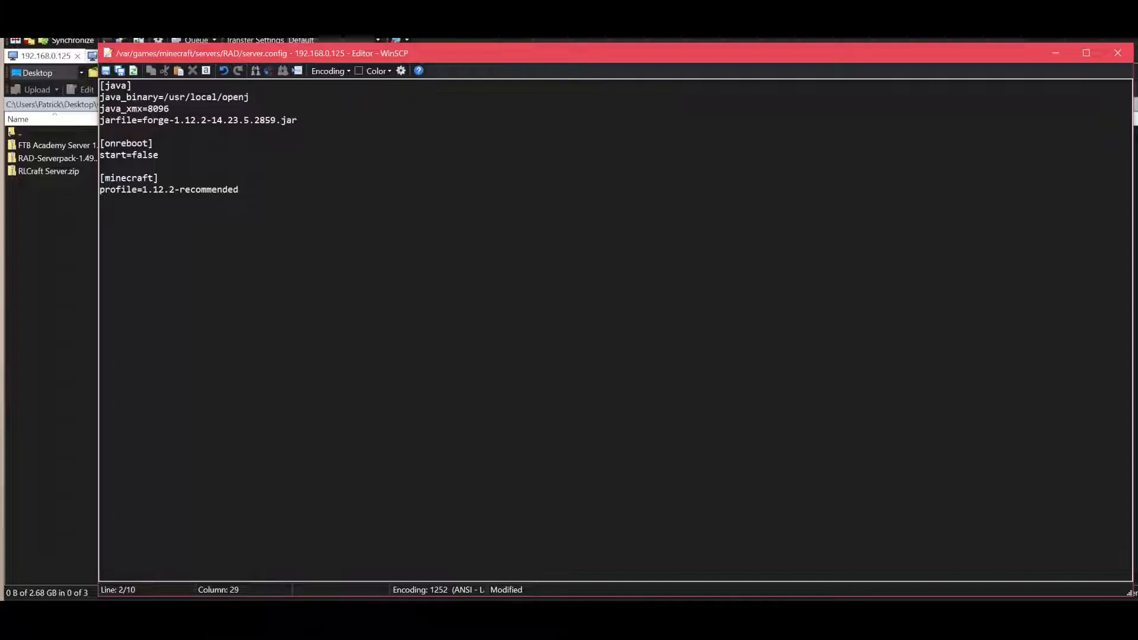
type("dk8=")
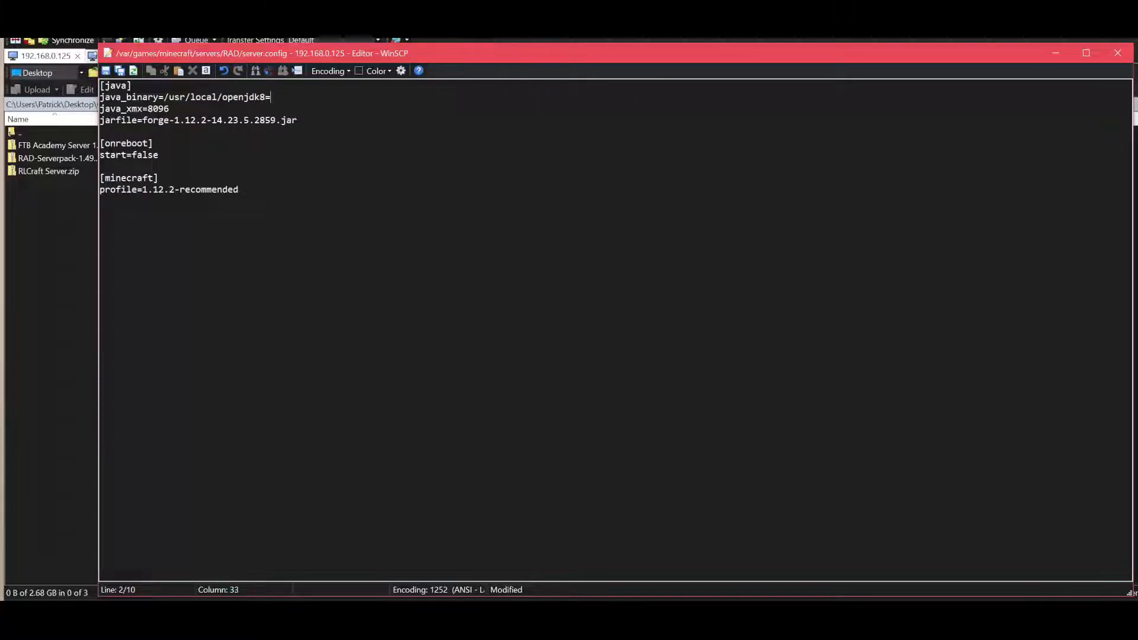
type("-jre")
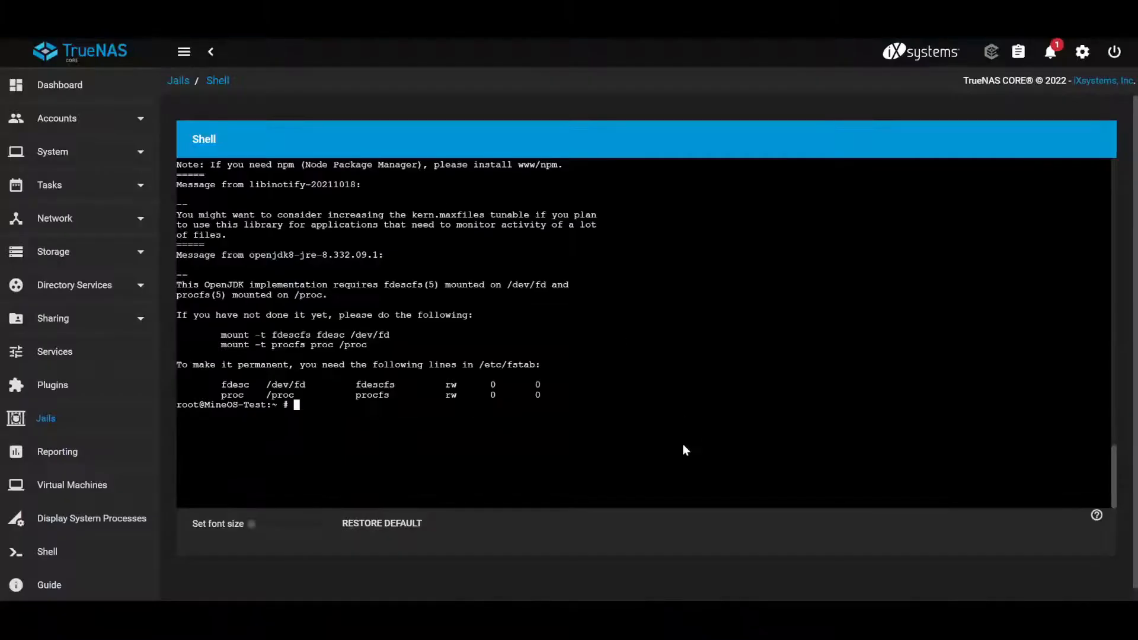
- List /usr/local in the jail, then complete java_binary as /usr/local/openjdk8-jre/bin/java
type("ls /")
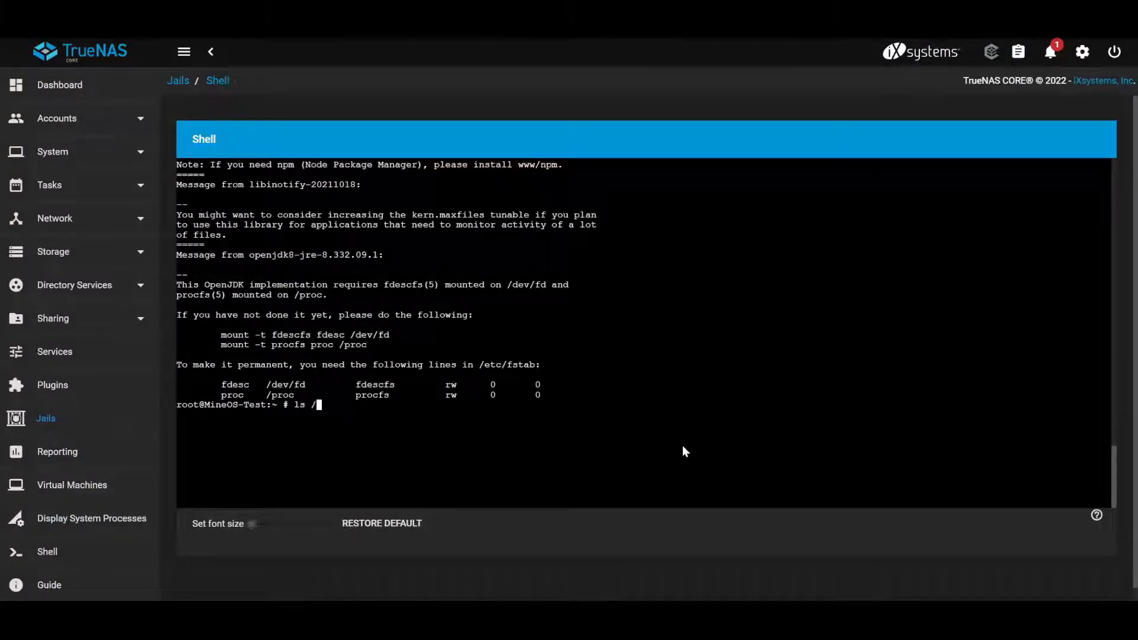
type("usr/local")
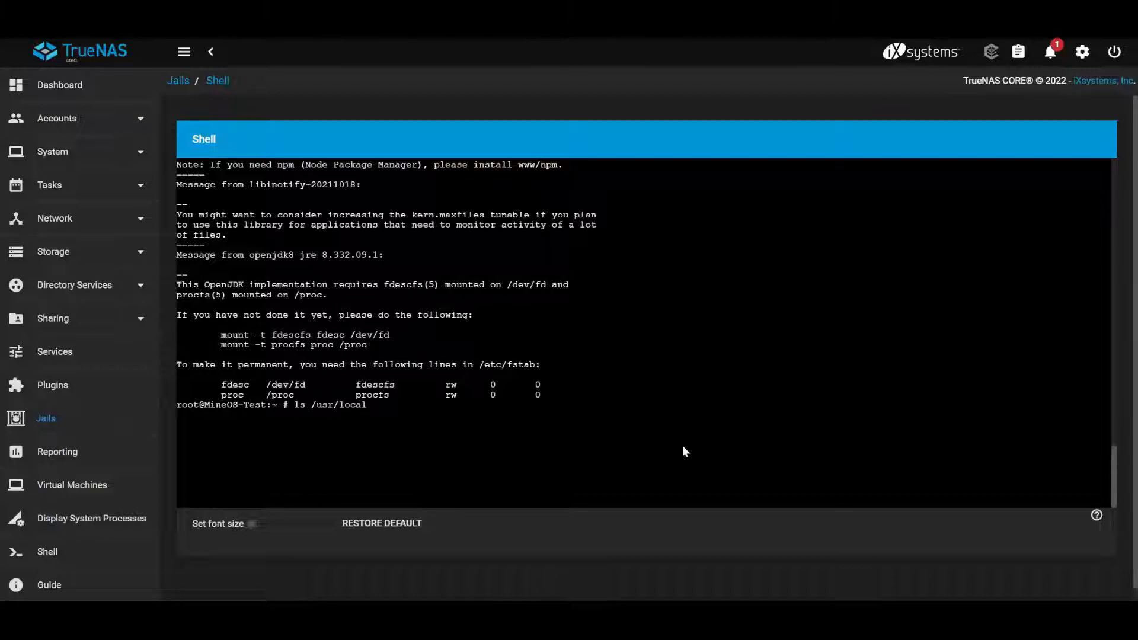
key("Return")
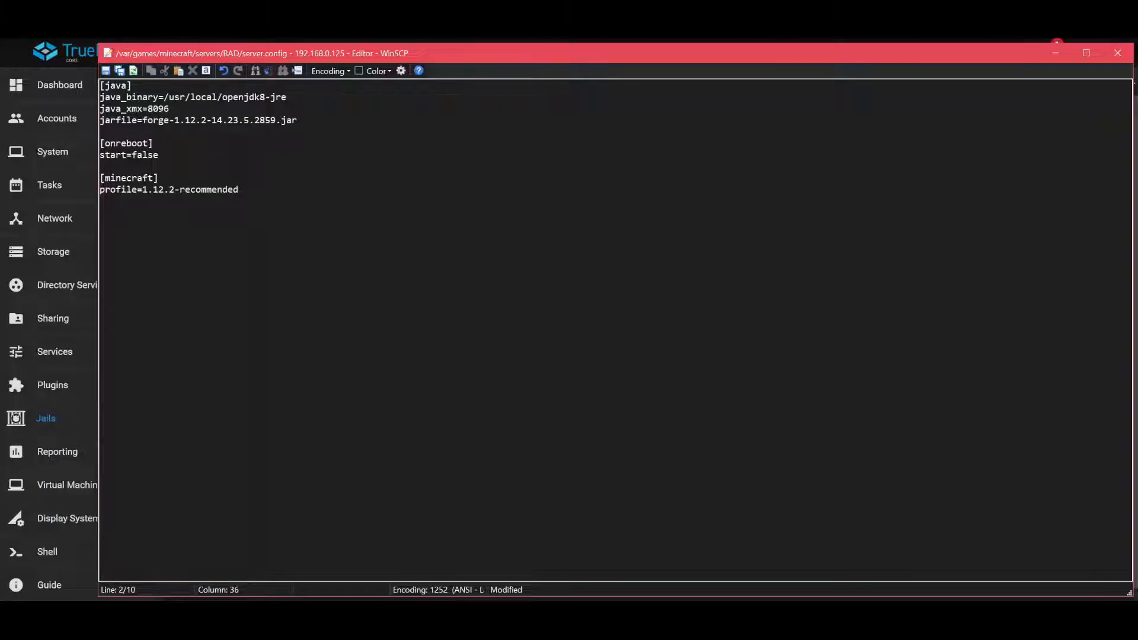
type("/bin/java")
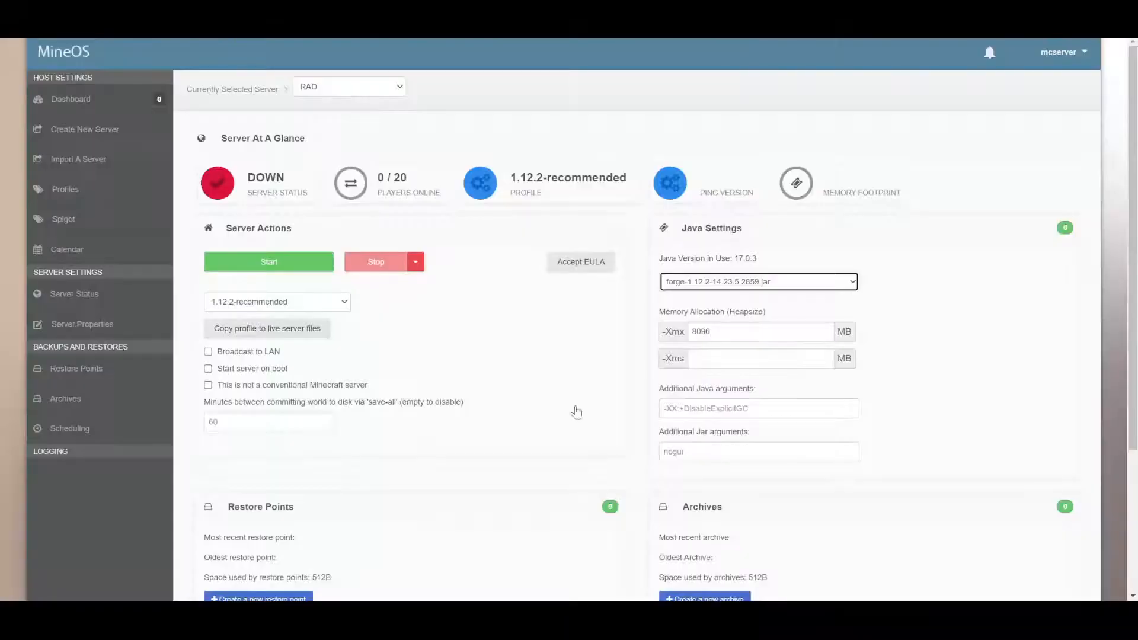
- Start the RAD server, view logs/latest.log, and confirm UP status on Java 1.8.0_332
left_click(757, 282)
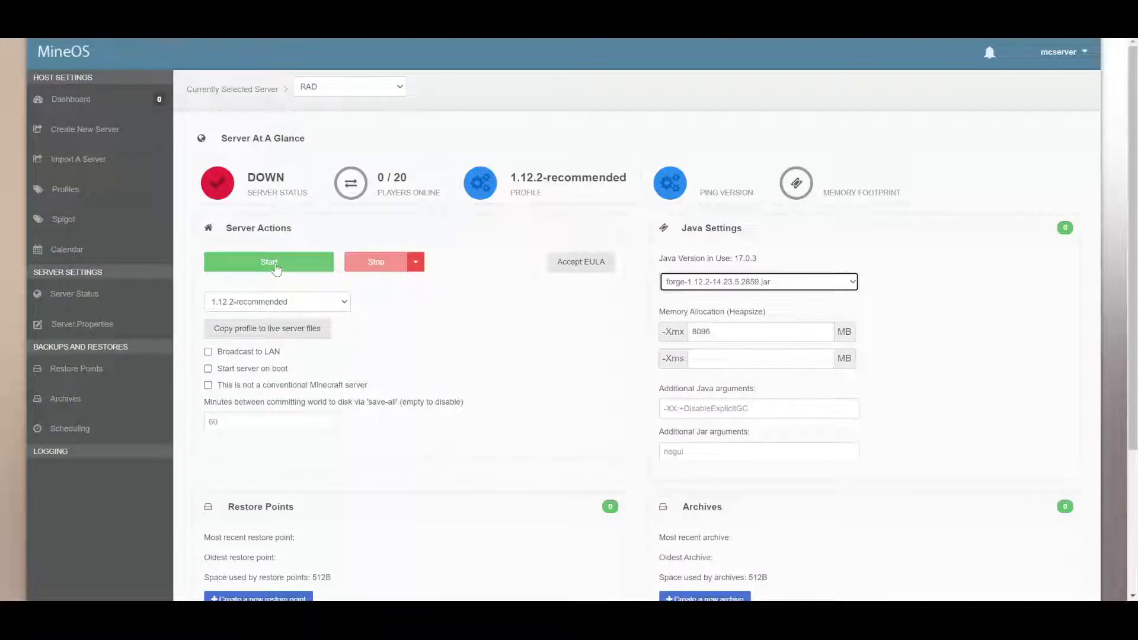
left_click(269, 260)
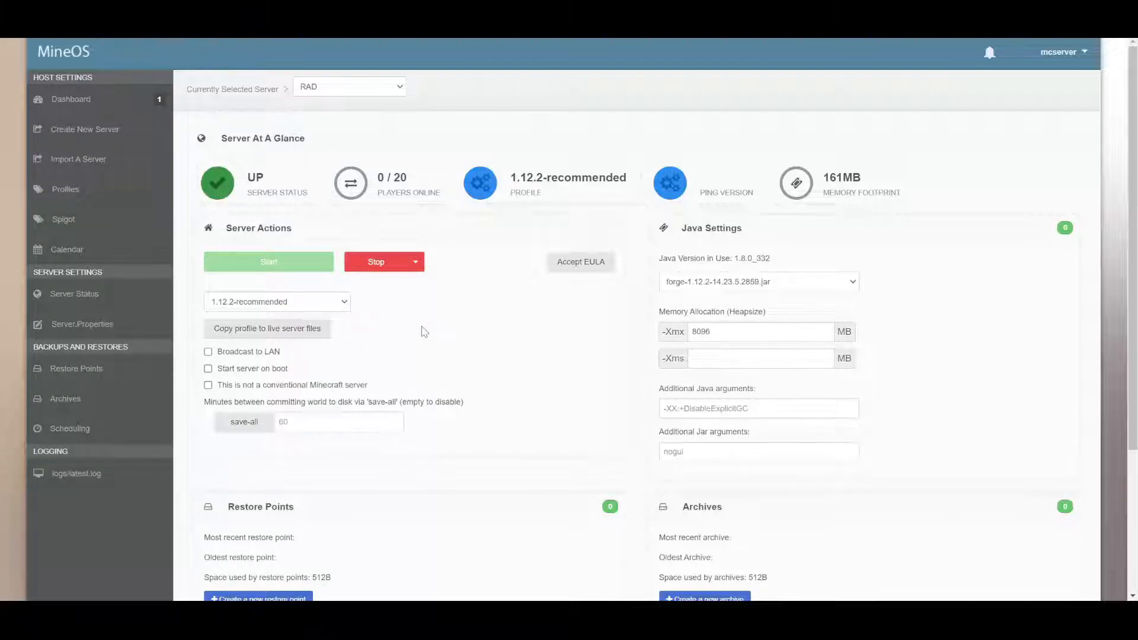
left_click(76, 473)
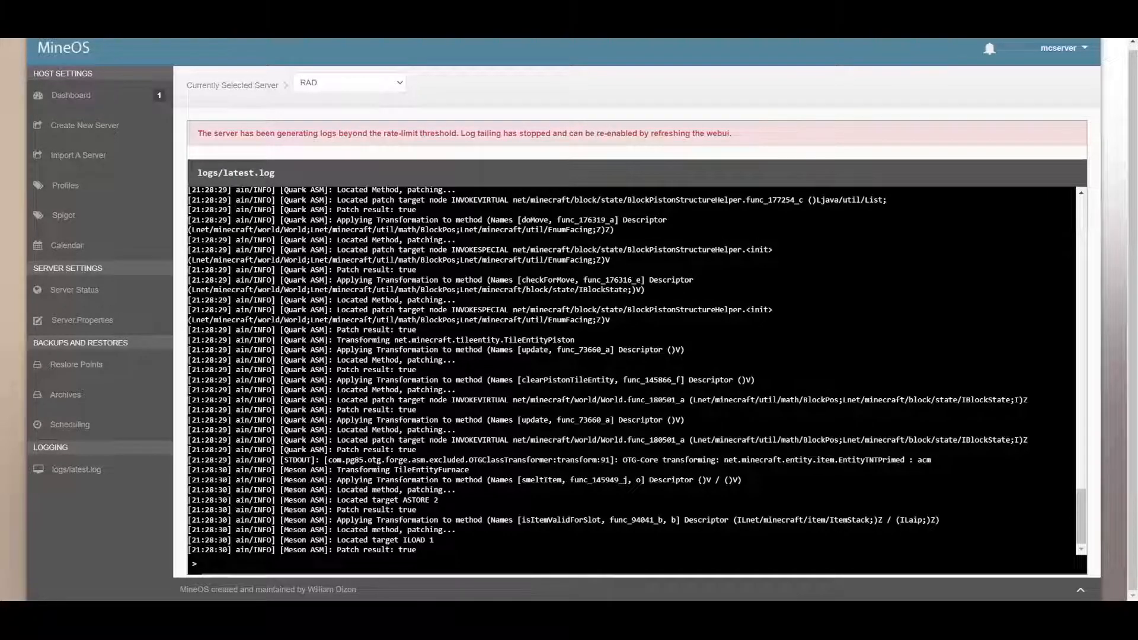
left_click(74, 289)
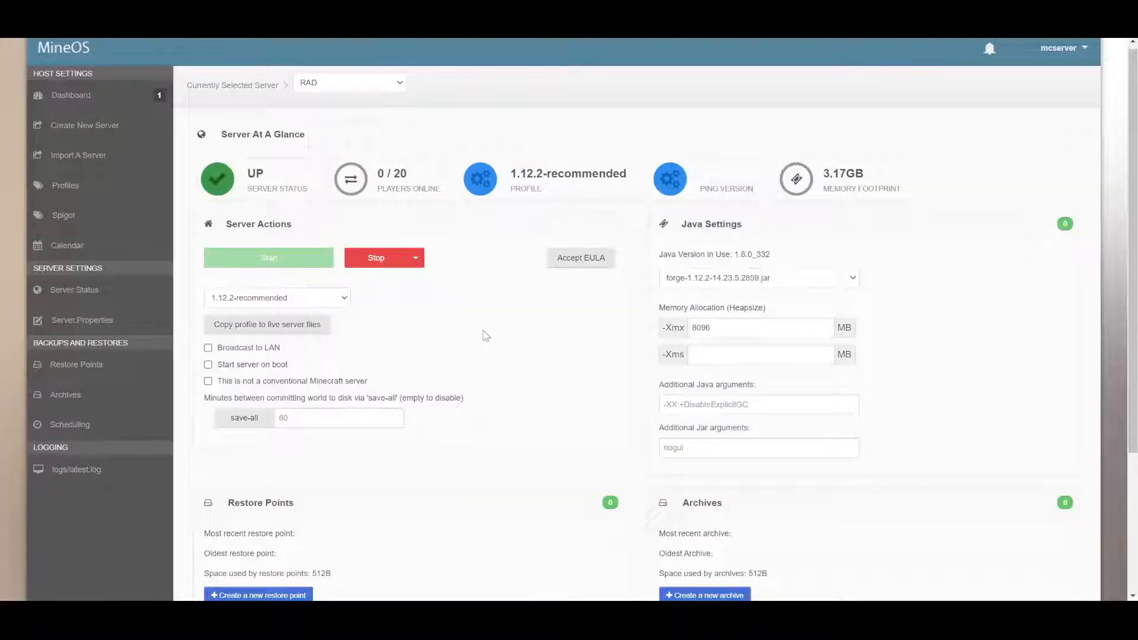